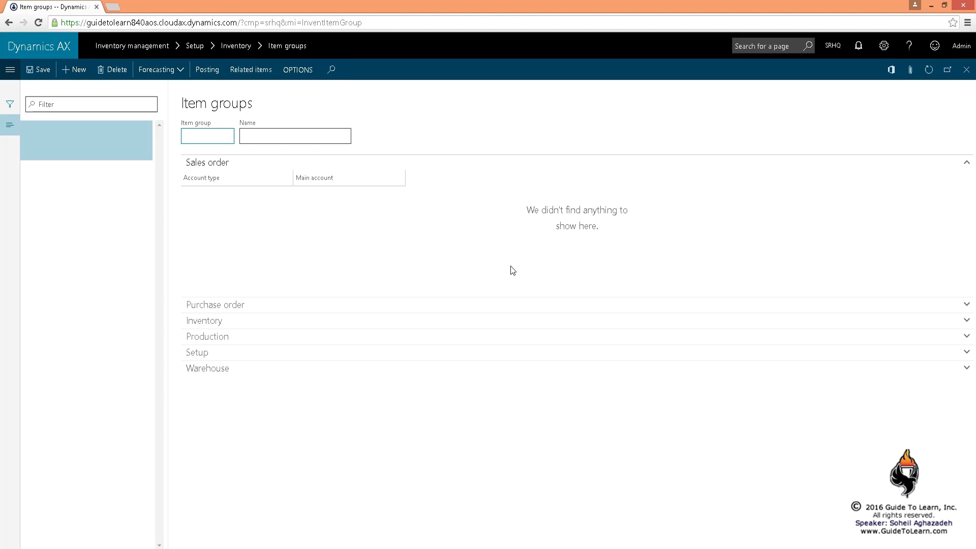
- Enter item group ALL named 'All Items' and refresh so the sales order account types appear
left_click(208, 136)
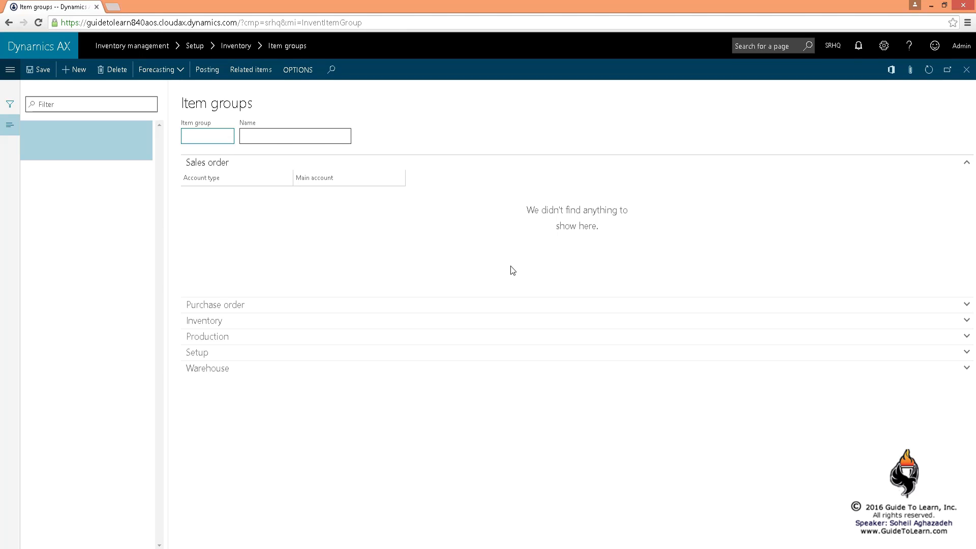
left_click(207, 136)
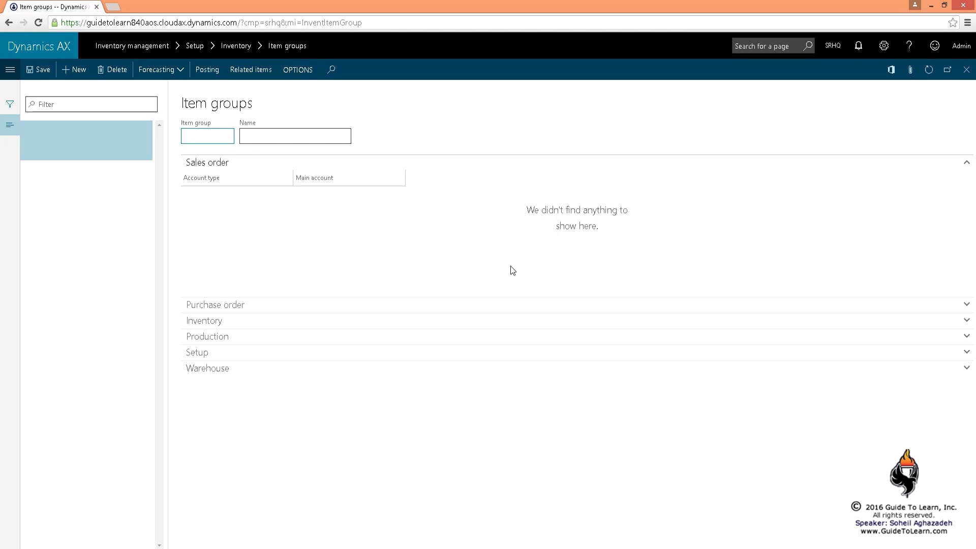
left_click(208, 136)
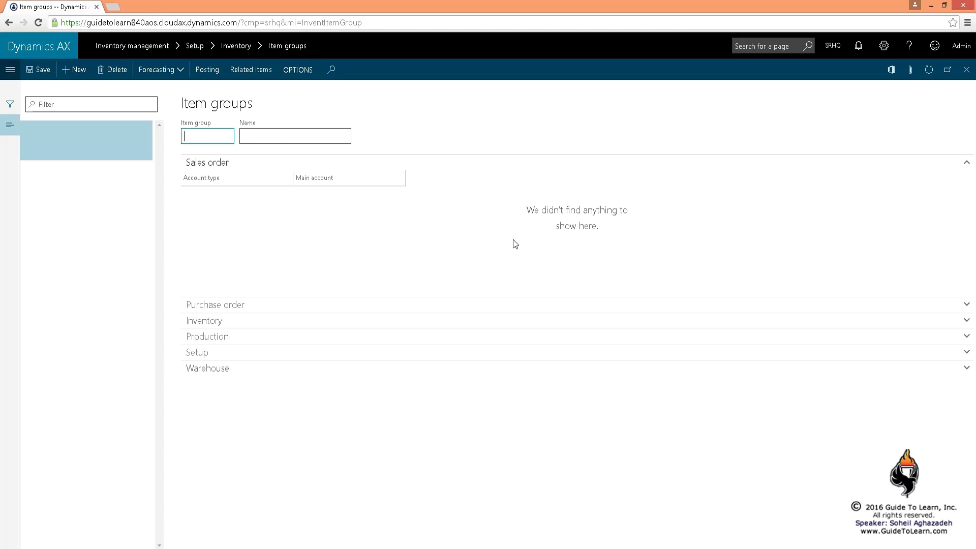
type("ALL")
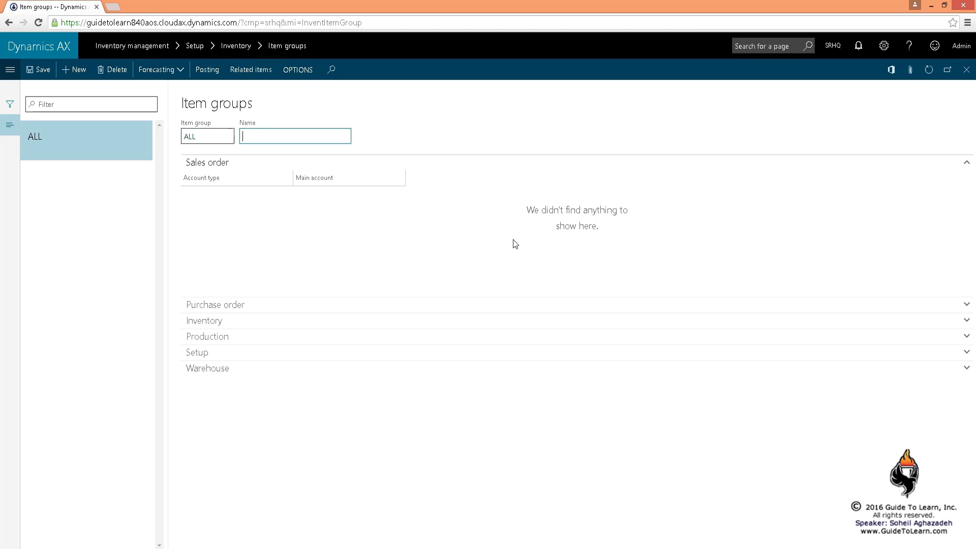
type("All I")
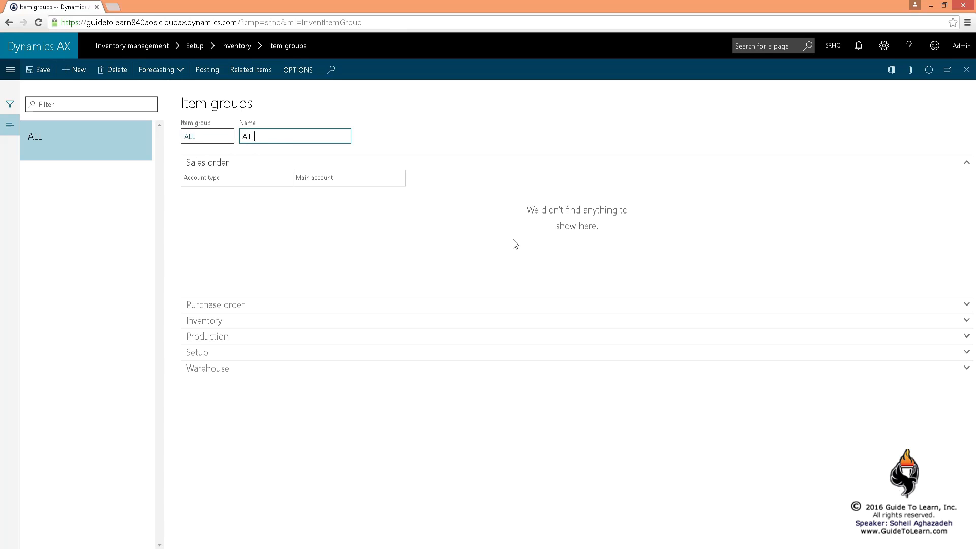
type("tems")
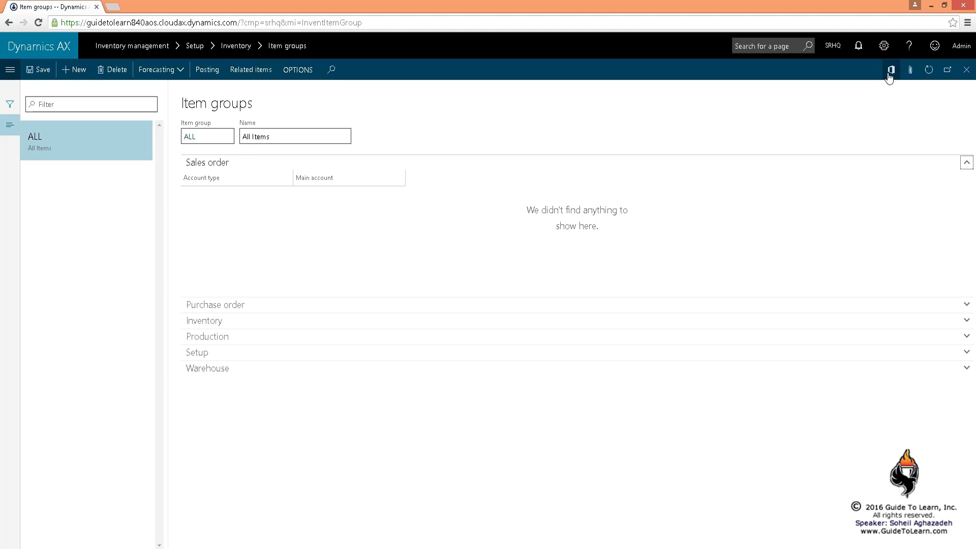
left_click(890, 70)
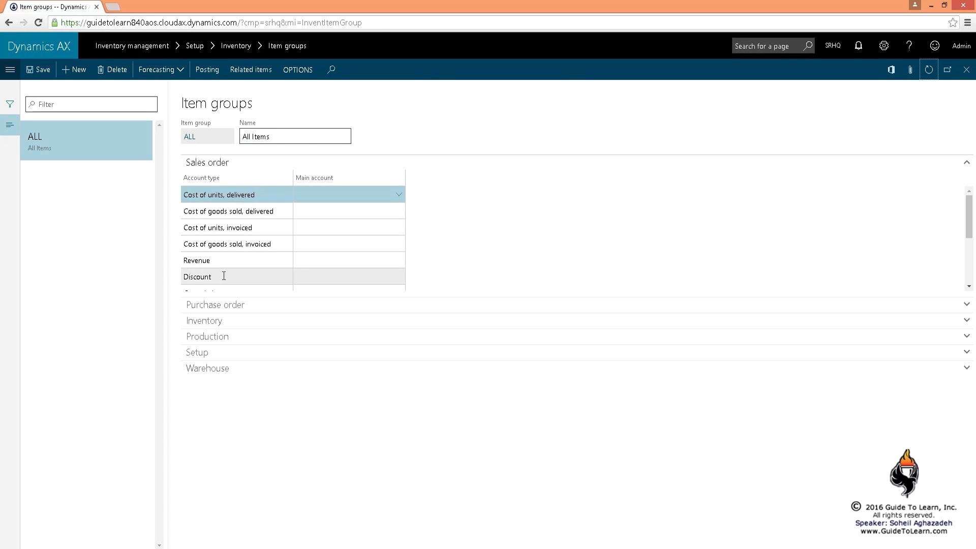
mouse_move(576, 324)
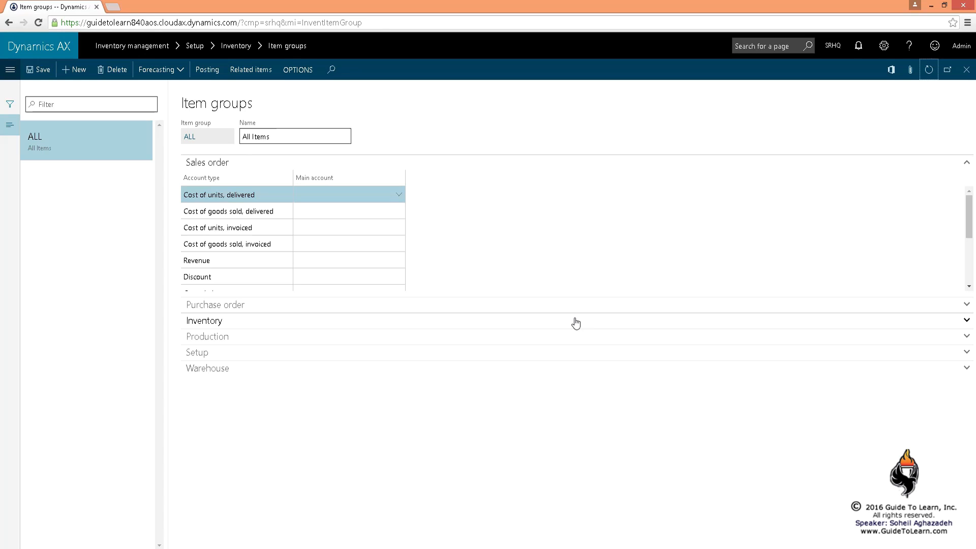
left_click(349, 211)
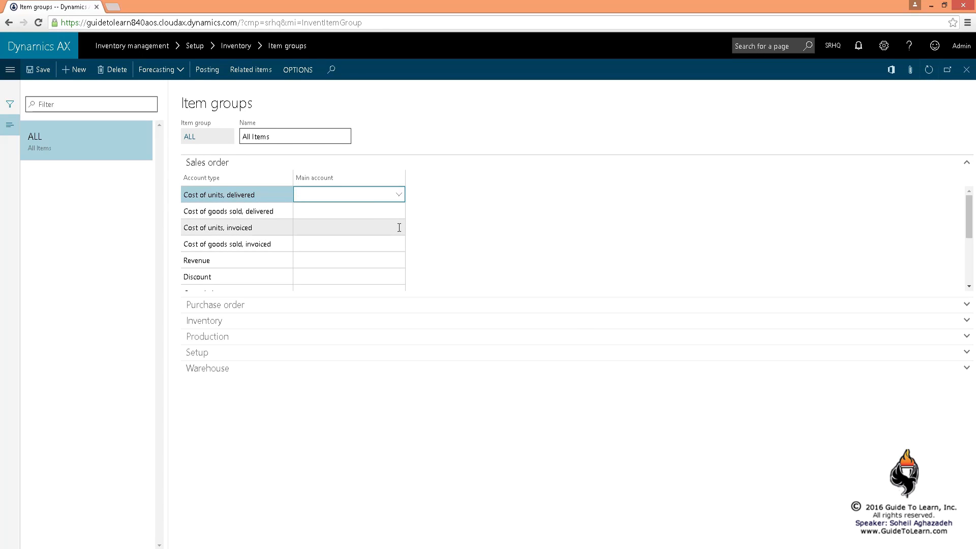
left_click(346, 194)
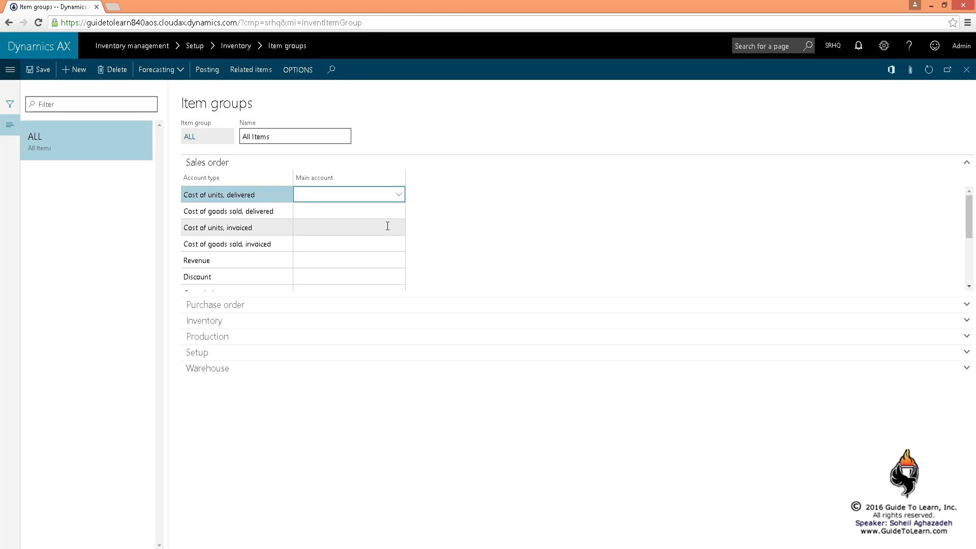
left_click(342, 194)
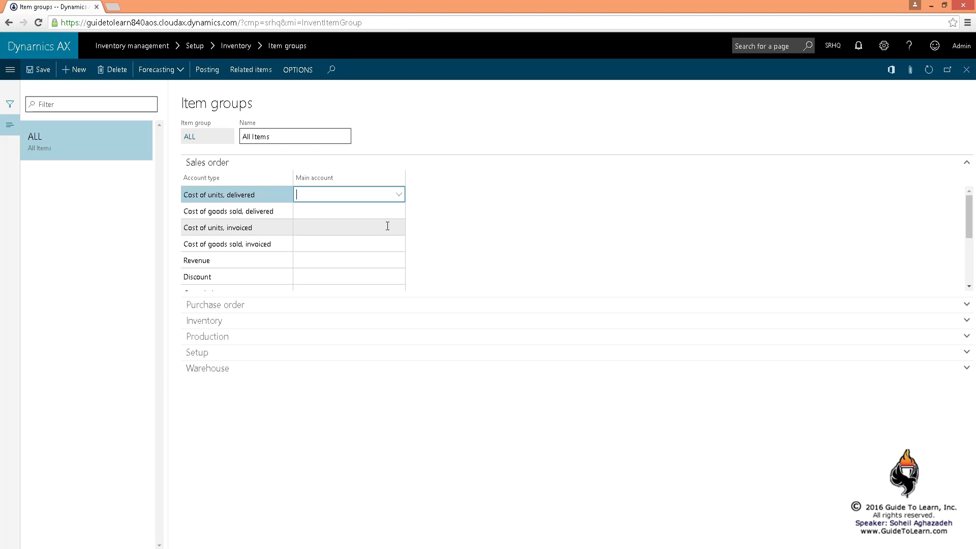
- Enter main account 26000 for Cost of units delivered, Cost of goods sold delivered, and Cost of units invoiced
type("26000")
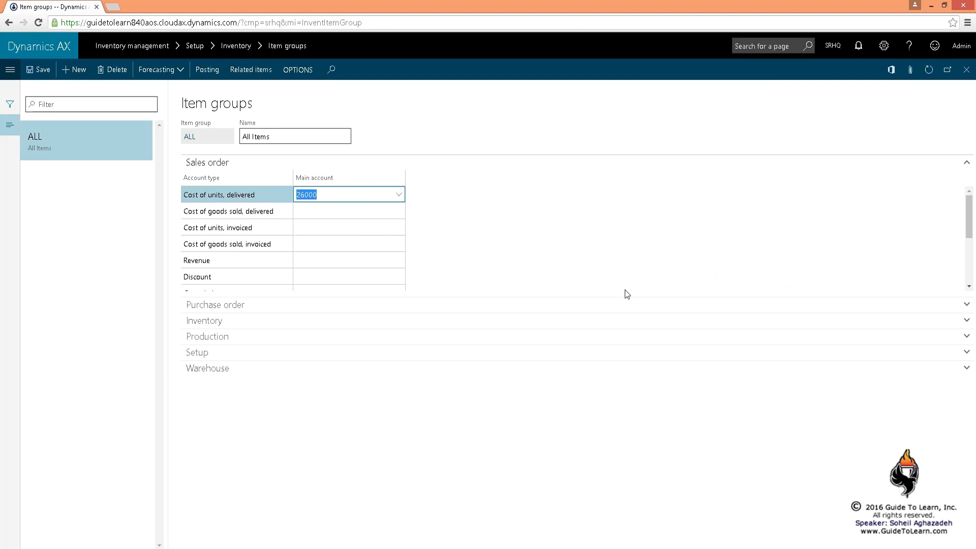
mouse_move(683, 296)
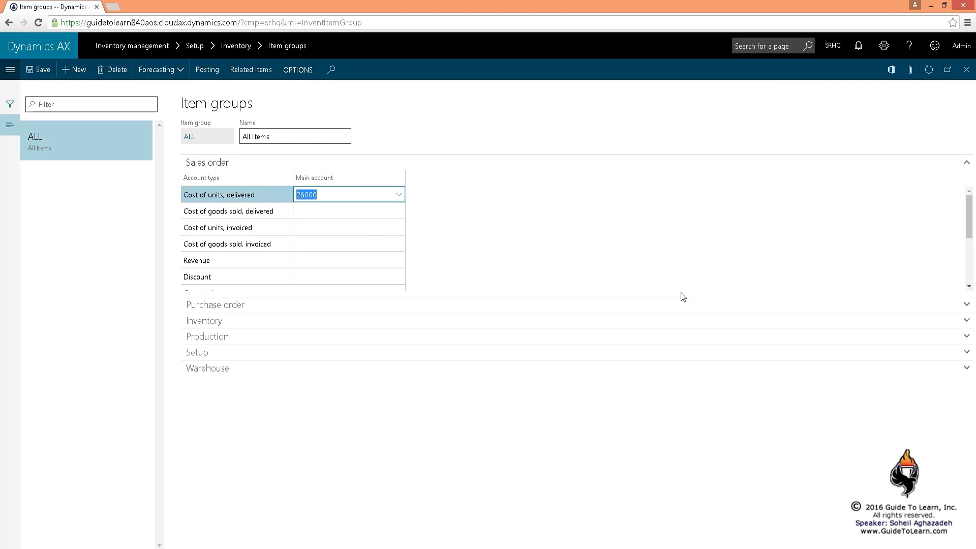
mouse_move(568, 289)
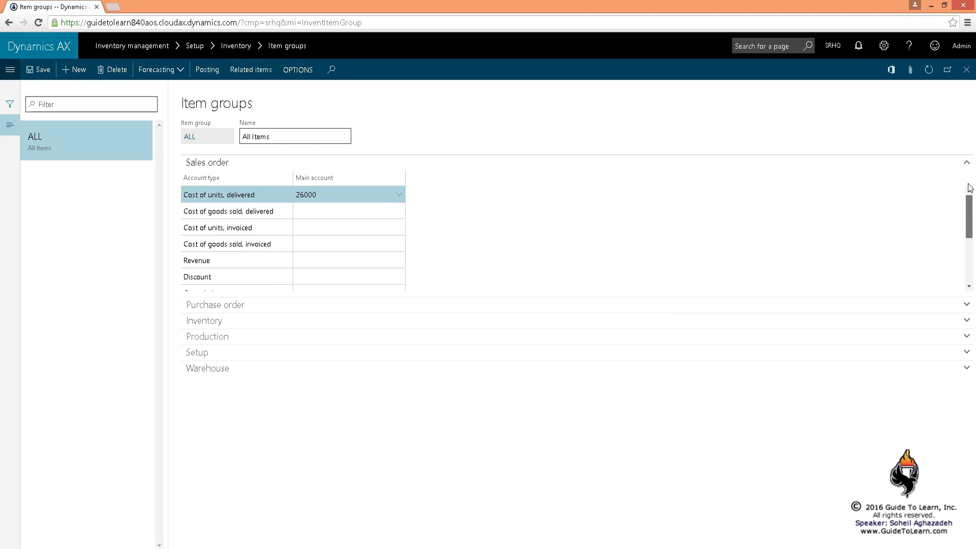
left_click(349, 211)
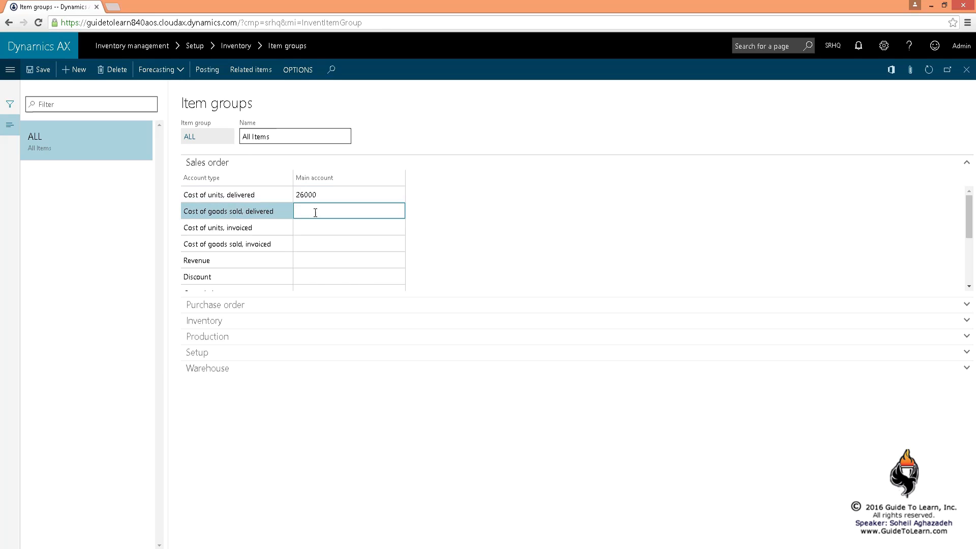
left_click(349, 211)
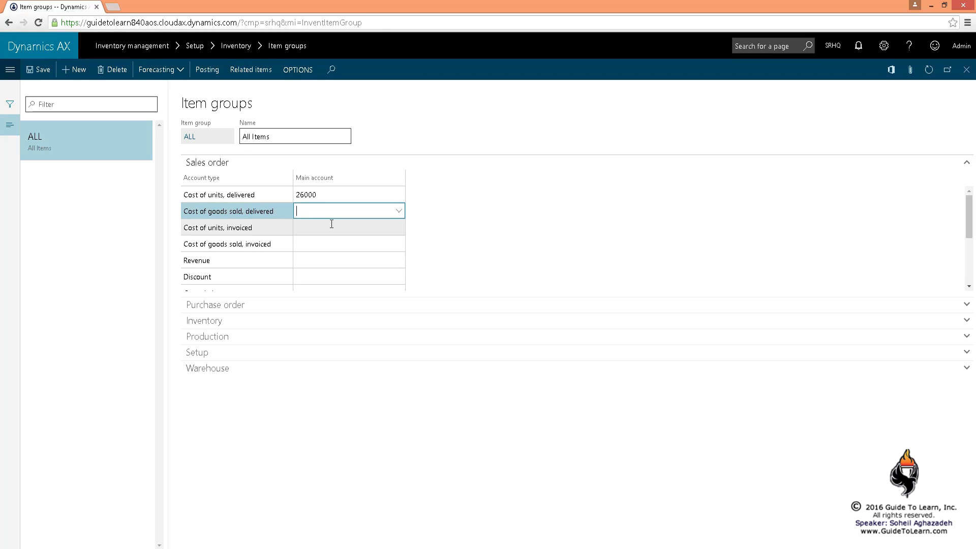
type("26000")
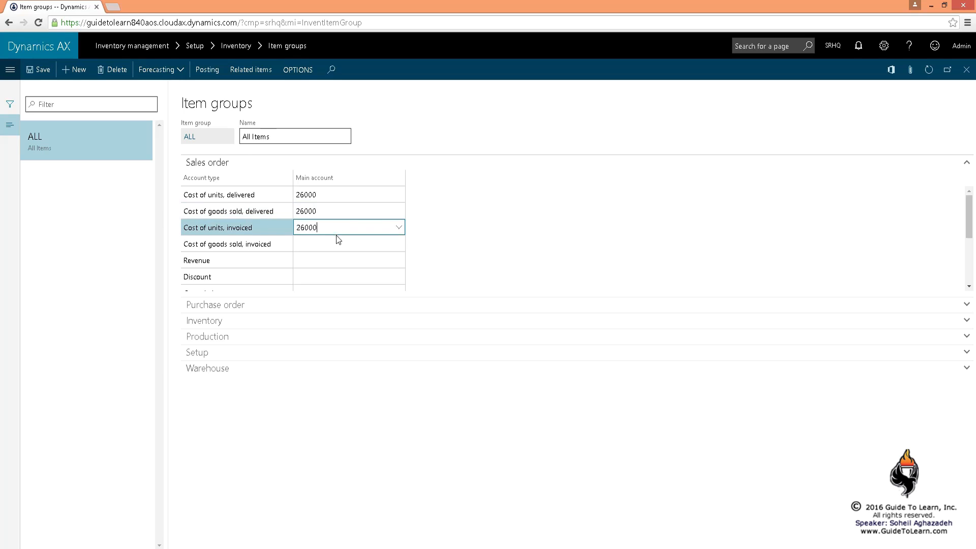
left_click(349, 243)
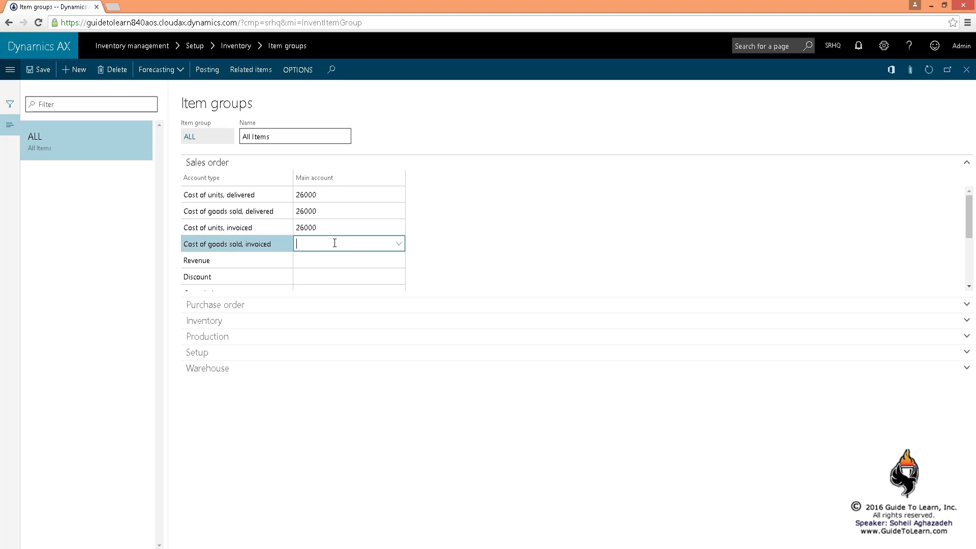